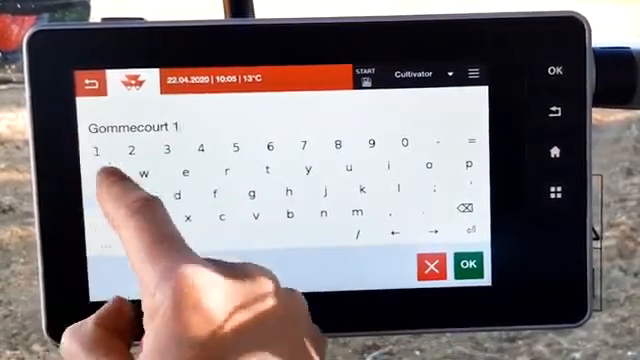
# Name the new field 'Gommecourt 1' and bring up its guidance map.
pyautogui.click(469, 264)
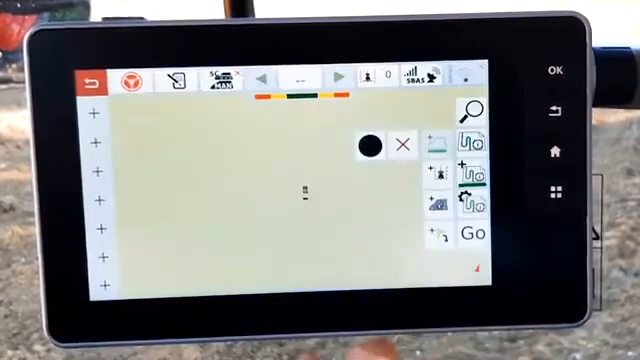
# Start recording the field boundary from the map's side toolbar.
pyautogui.click(367, 142)
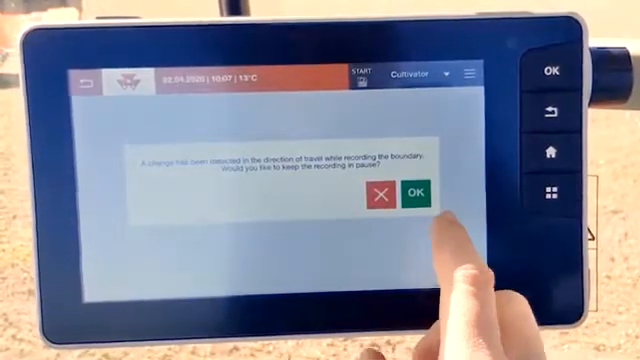
# Keep boundary recording paused after the travel-direction change.
pyautogui.click(417, 190)
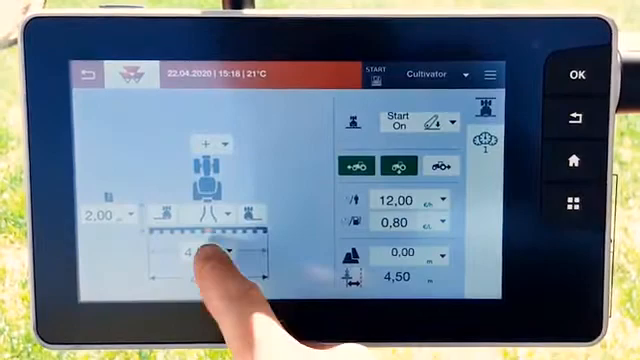
# Set the implement width to 3 metres.
pyautogui.click(200, 253)
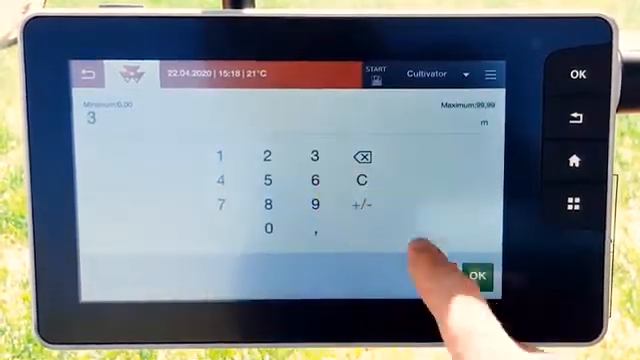
pyautogui.click(477, 272)
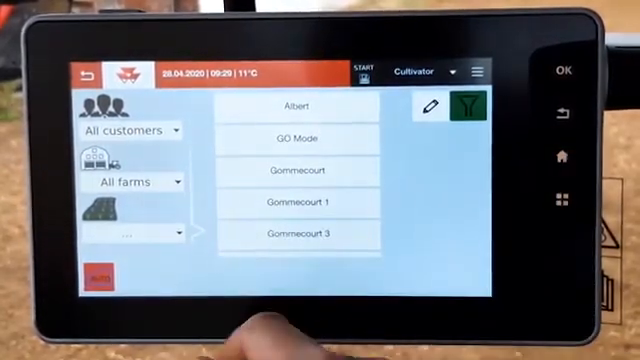
# Select the GO Mode field, which has no recorded boundary yet.
pyautogui.click(284, 137)
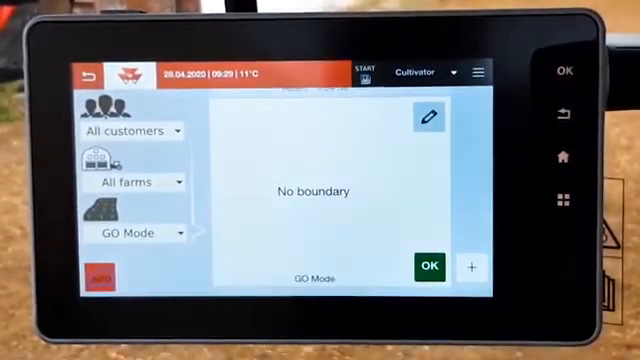